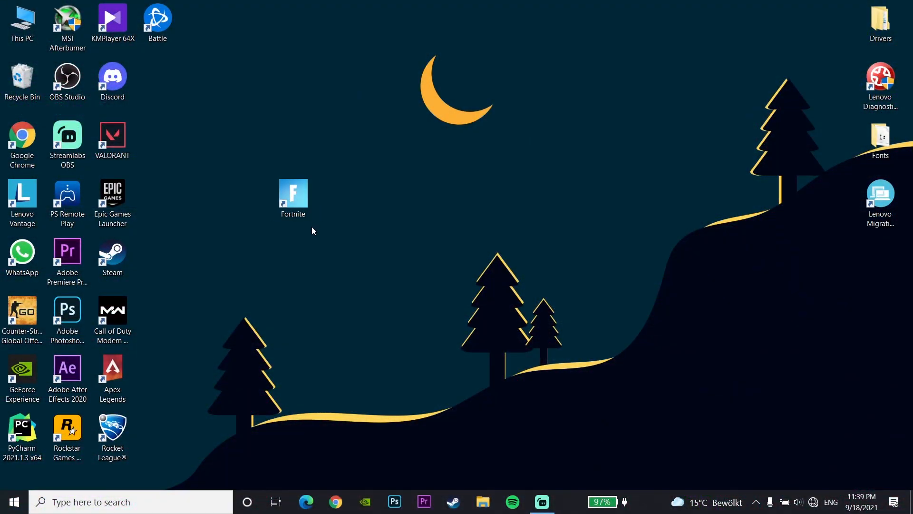
{"action": "mouse_move", "coordinate": [13, 502]}
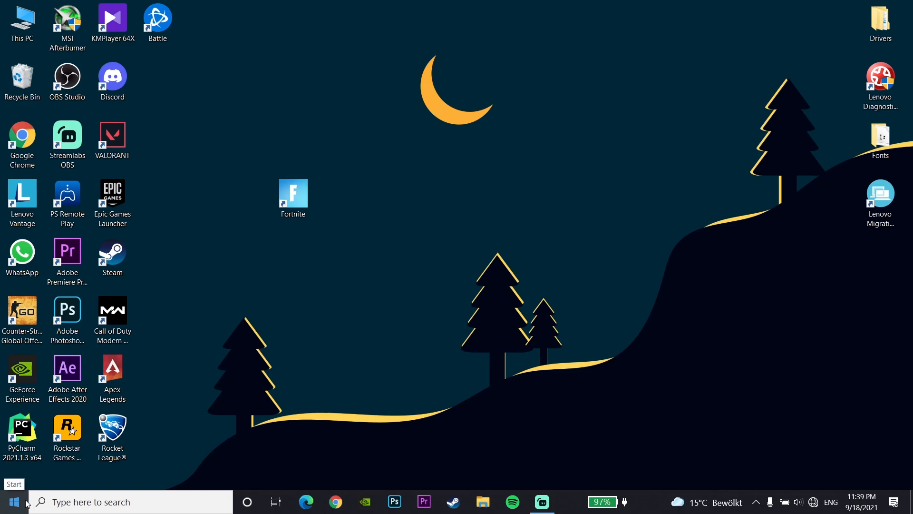
Launch the Run dialog from Start and run 'appdata' to show the AppData folder
{"action": "right_click", "coordinate": [13, 501]}
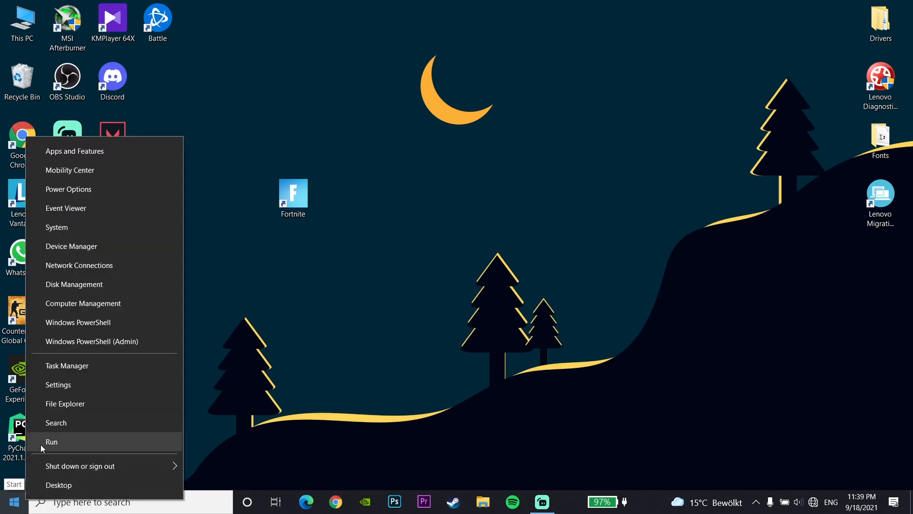
{"action": "left_click", "coordinate": [51, 442]}
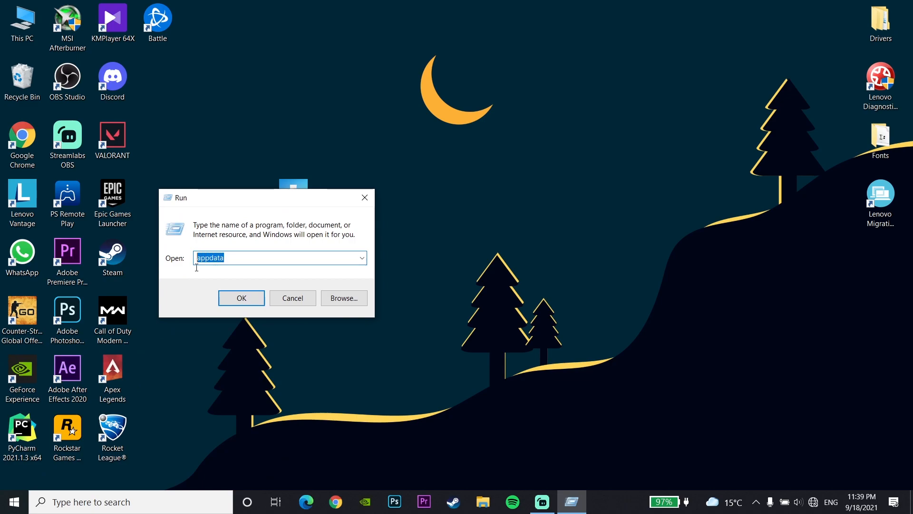
{"action": "mouse_move", "coordinate": [204, 277]}
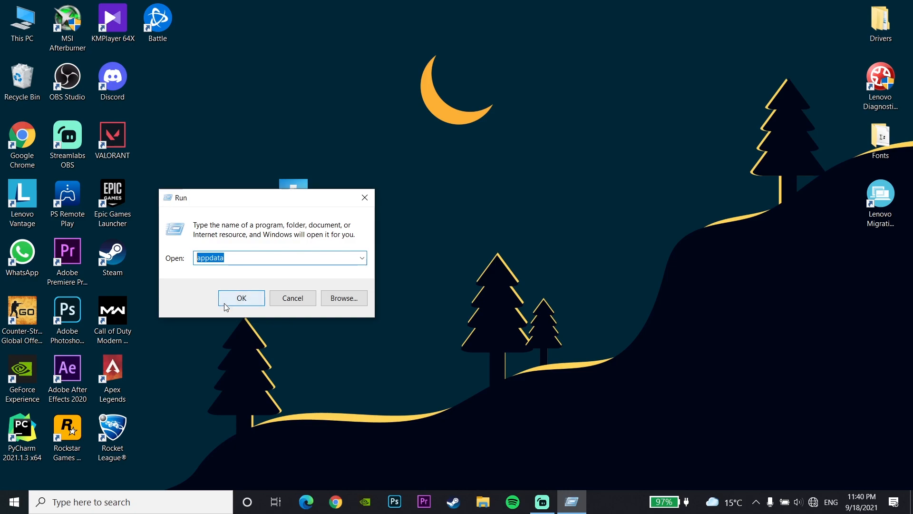
{"action": "left_click", "coordinate": [240, 297]}
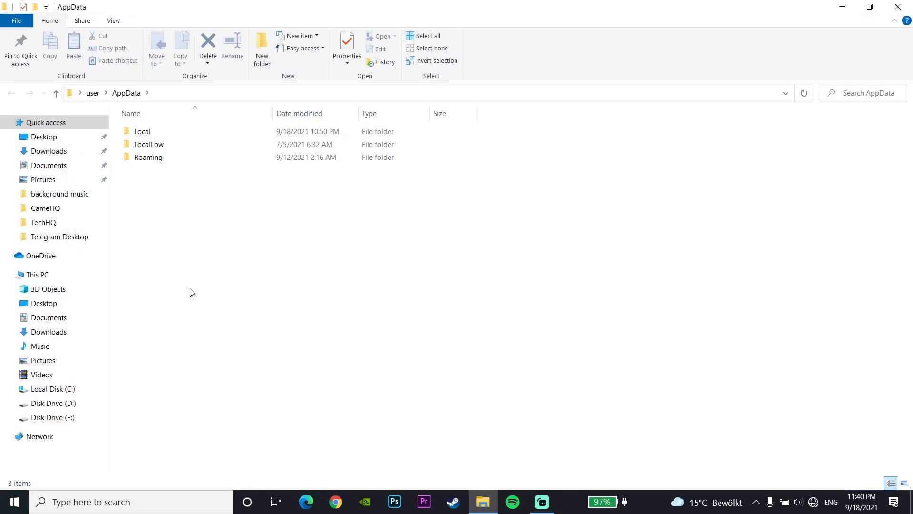
Navigate into Local > FortniteGame > Saved > Config
{"action": "left_click", "coordinate": [142, 132]}
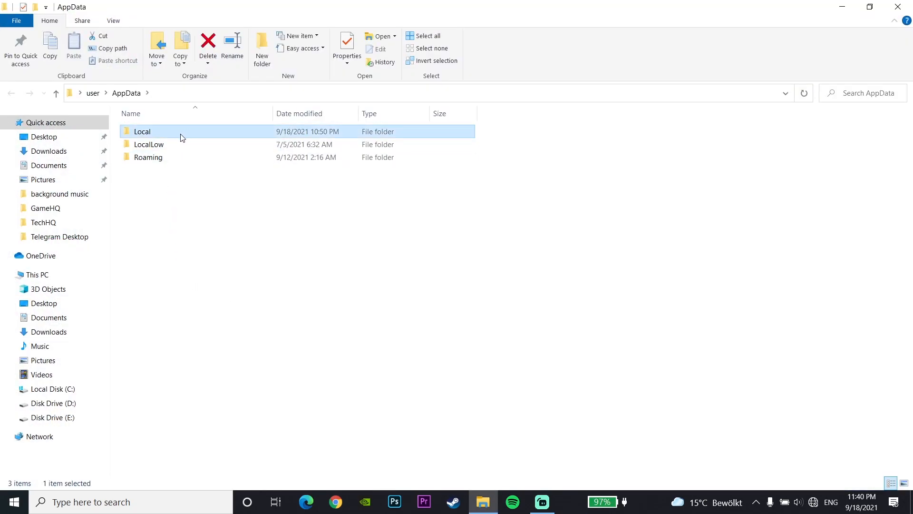
{"action": "double_click", "coordinate": [142, 132]}
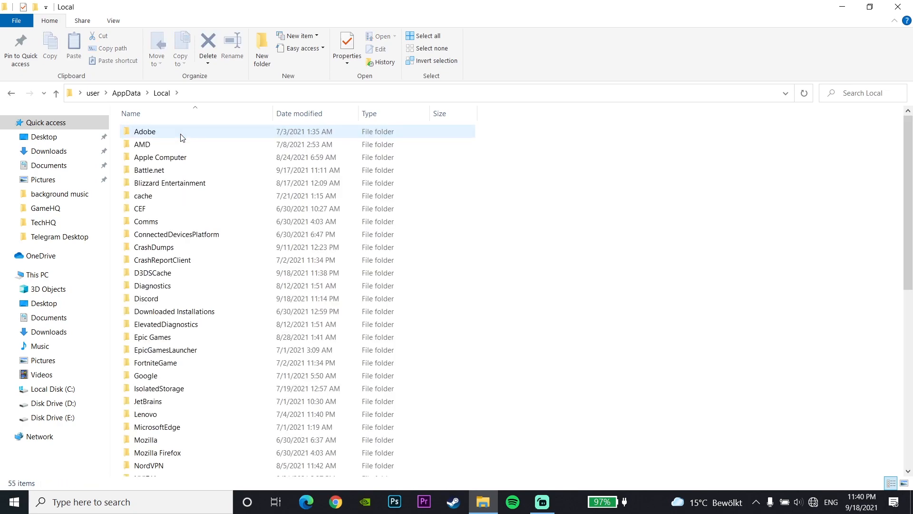
{"action": "left_click", "coordinate": [155, 363]}
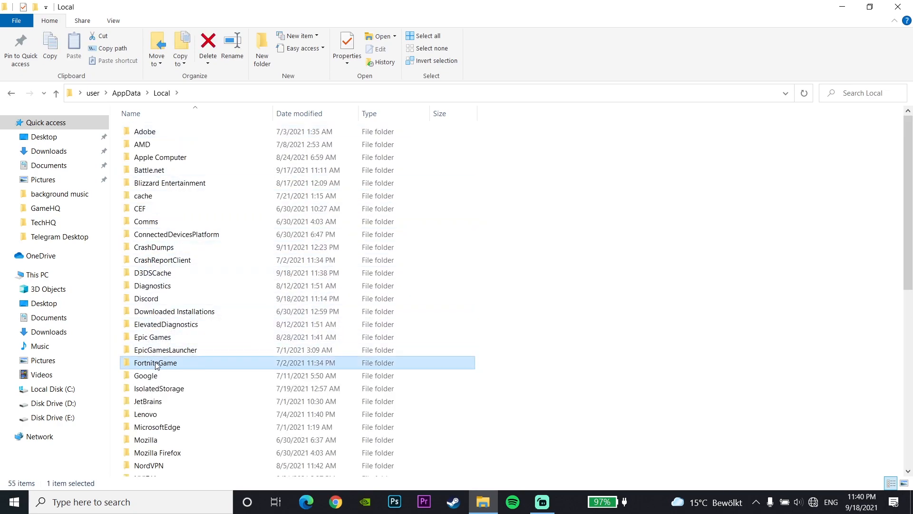
{"action": "double_click", "coordinate": [155, 362]}
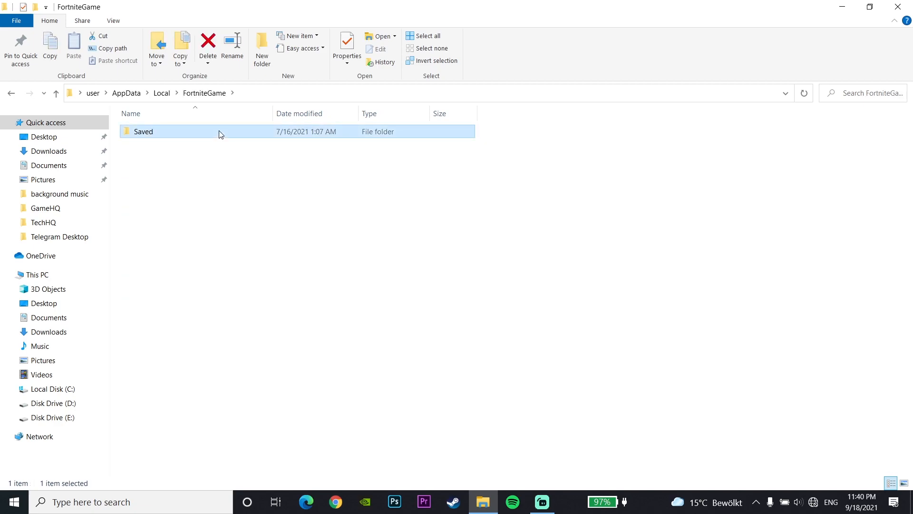
{"action": "double_click", "coordinate": [143, 131]}
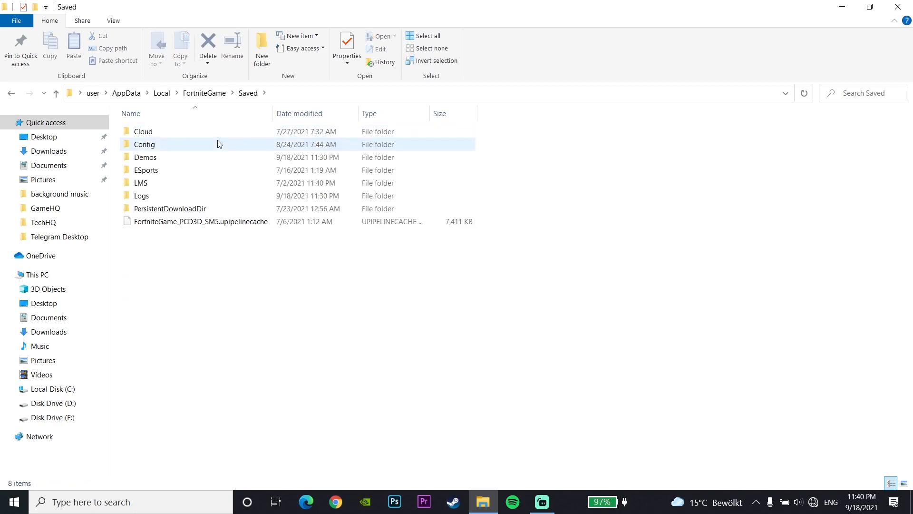
{"action": "double_click", "coordinate": [145, 143]}
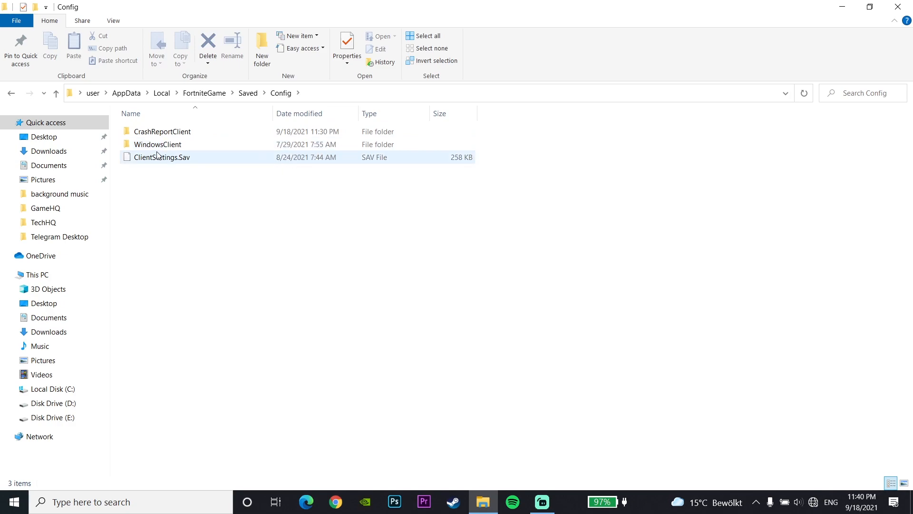
Enter WindowsClient and bring up Properties for the GameUserSettings file
{"action": "left_click", "coordinate": [157, 144]}
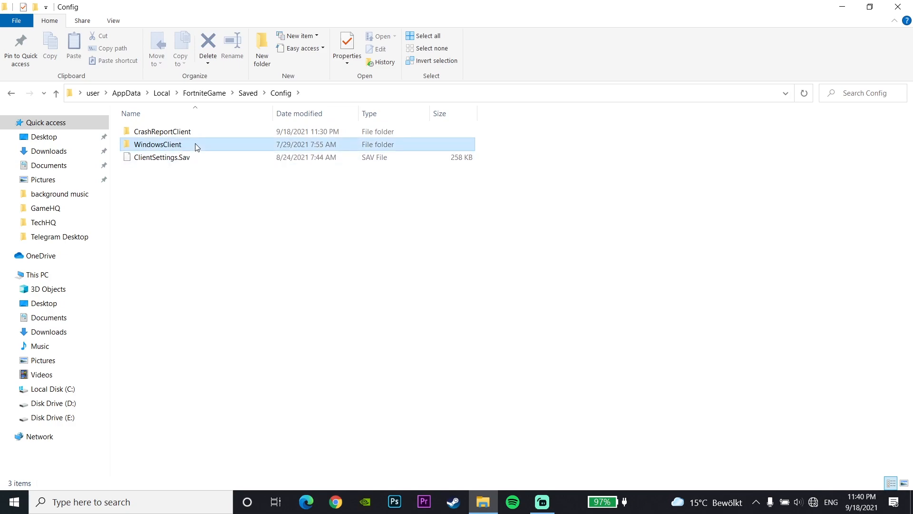
{"action": "double_click", "coordinate": [157, 144]}
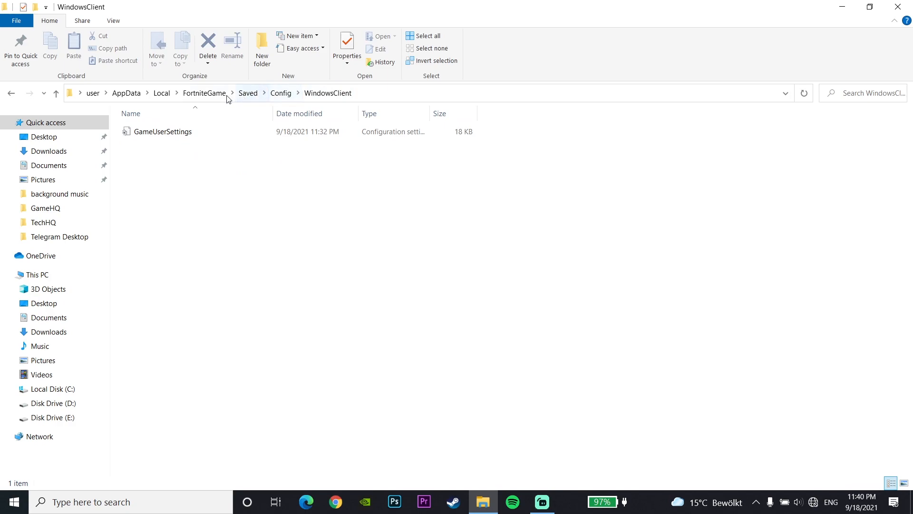
{"action": "mouse_move", "coordinate": [169, 142]}
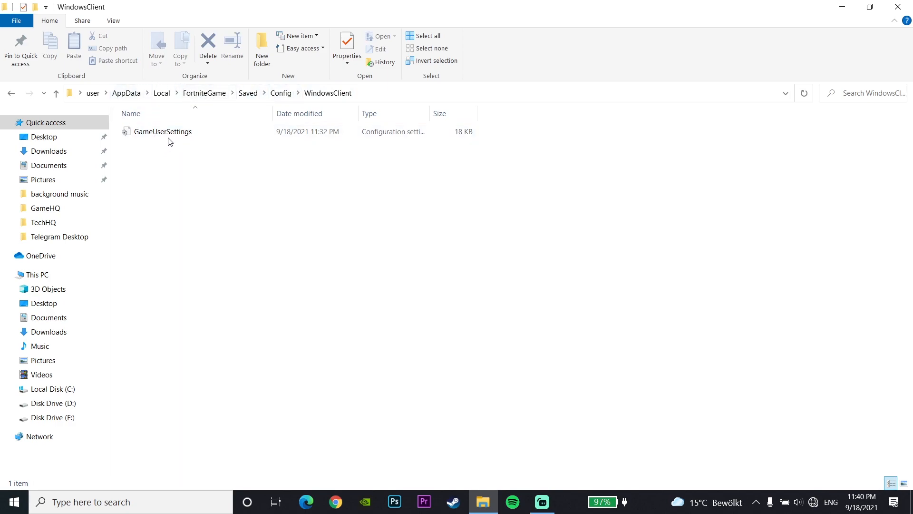
{"action": "mouse_move", "coordinate": [164, 131]}
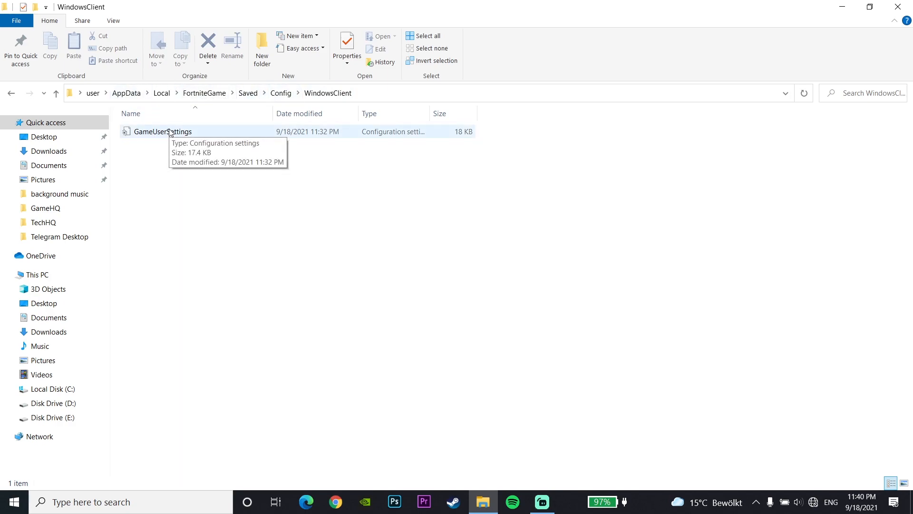
{"action": "right_click", "coordinate": [164, 131]}
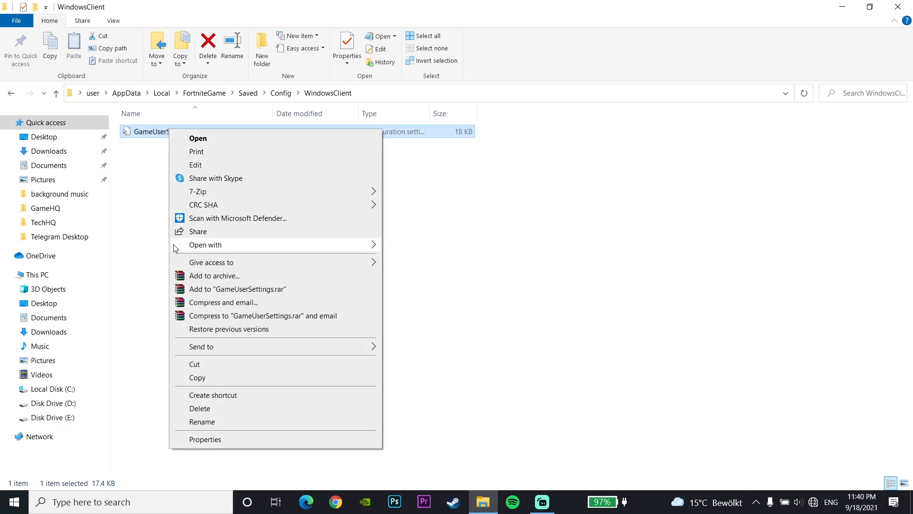
{"action": "mouse_move", "coordinate": [205, 440]}
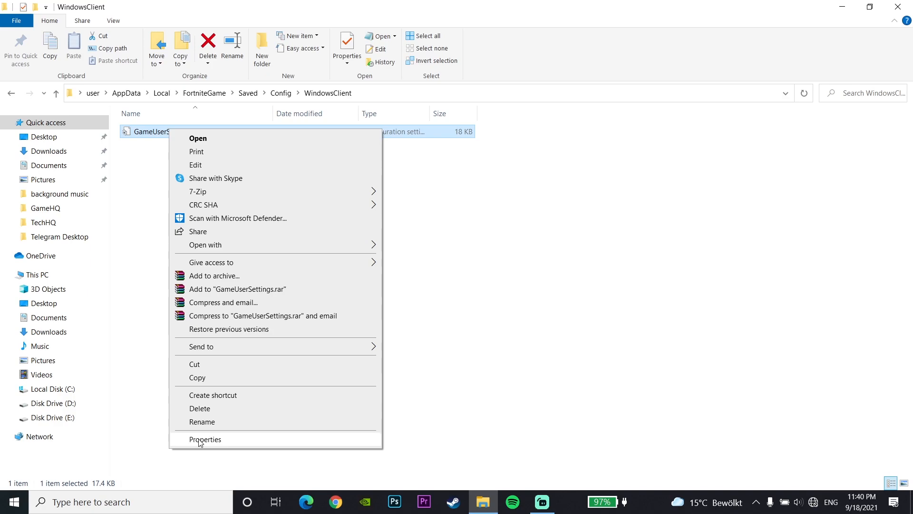
{"action": "left_click", "coordinate": [206, 439]}
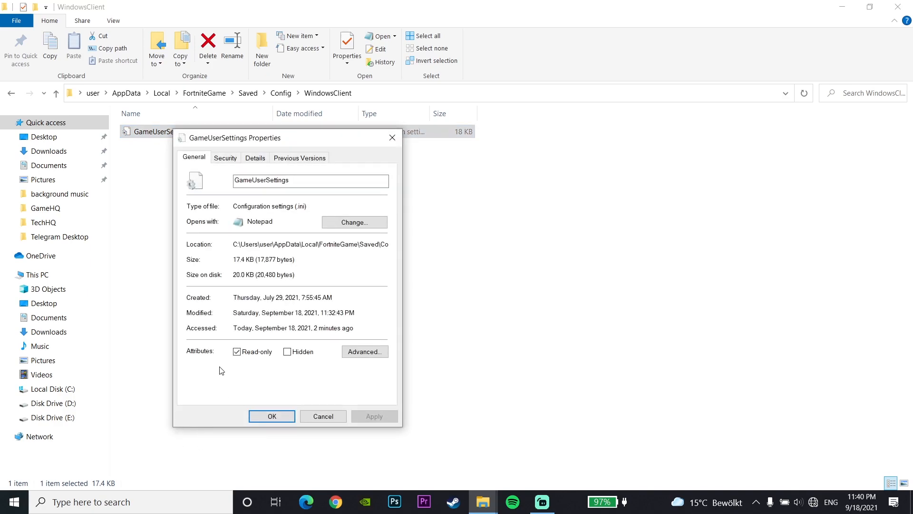
Leave Read-only unchecked on GameUserSettings and confirm with OK
{"action": "left_click", "coordinate": [237, 351]}
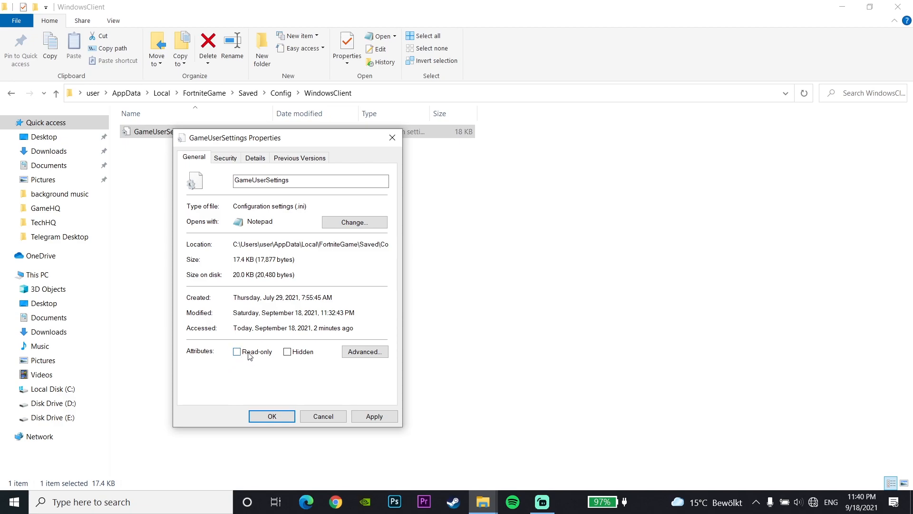
{"action": "mouse_move", "coordinate": [273, 356]}
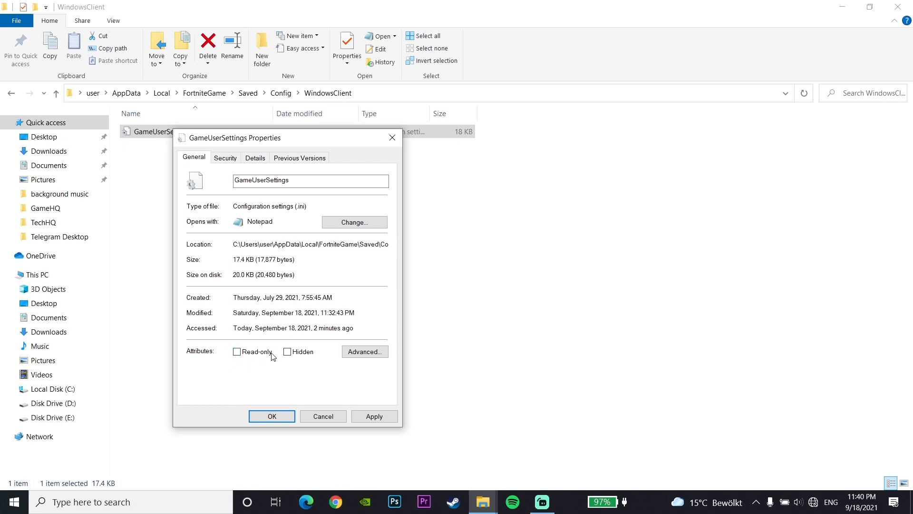
{"action": "left_click", "coordinate": [236, 352]}
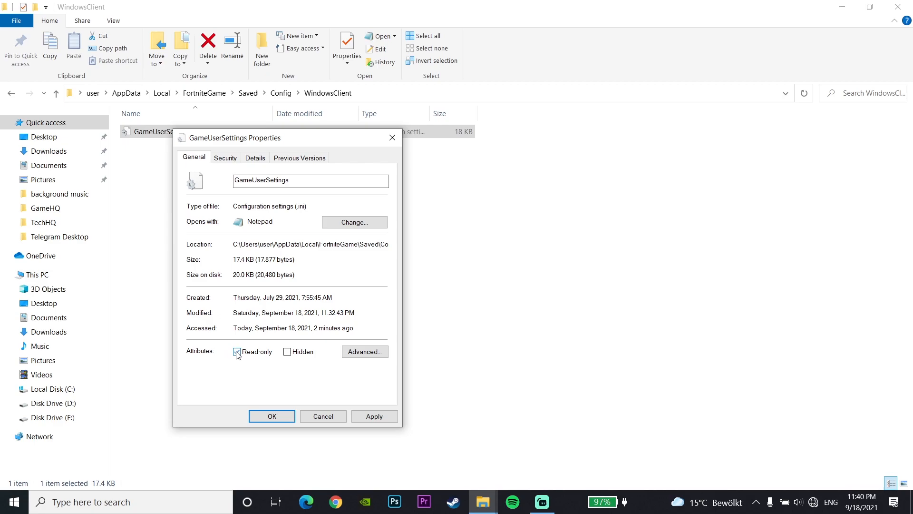
{"action": "left_click", "coordinate": [237, 351]}
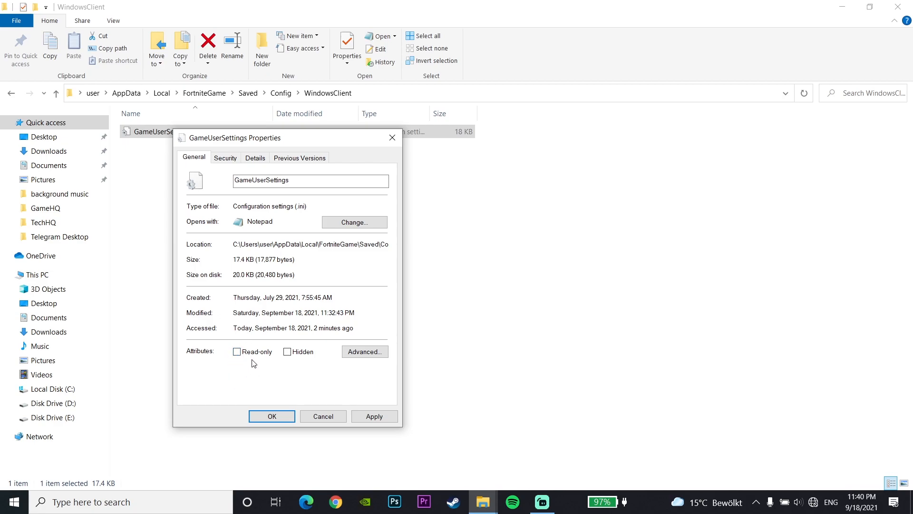
{"action": "mouse_move", "coordinate": [248, 363]}
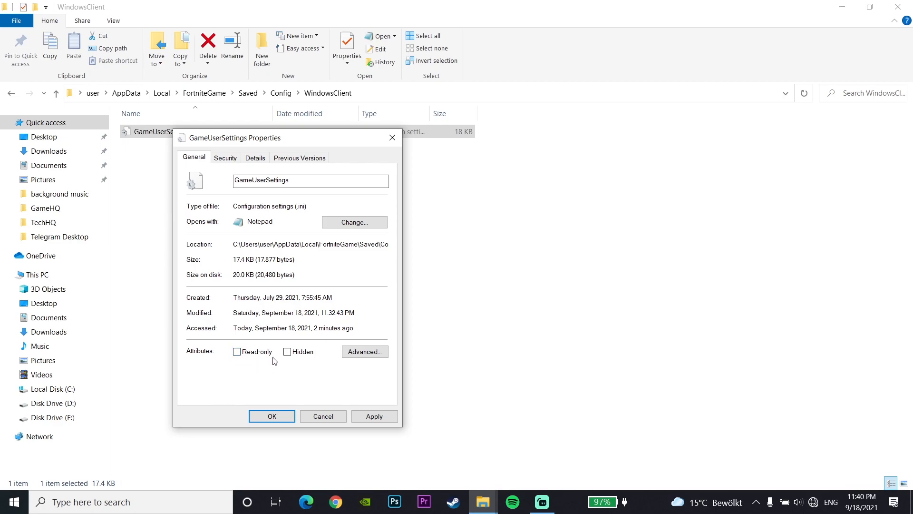
{"action": "mouse_move", "coordinate": [366, 395]}
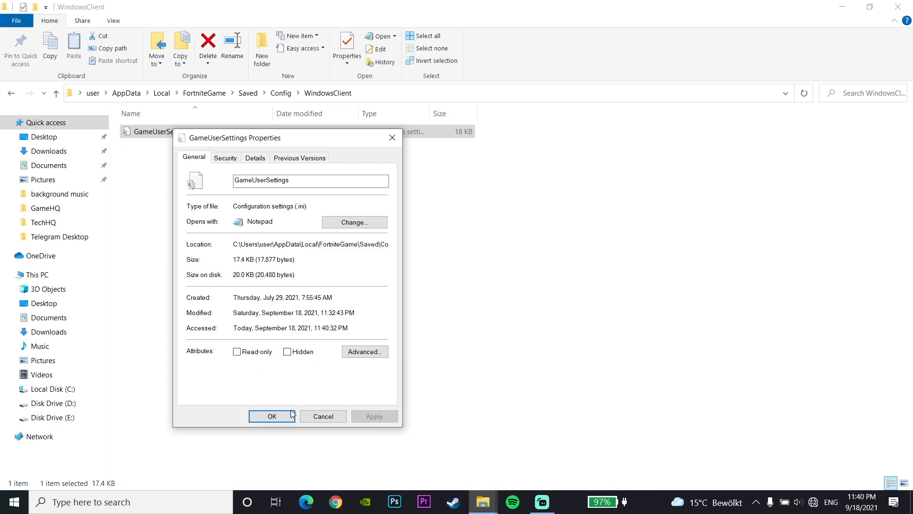
{"action": "left_click", "coordinate": [271, 416]}
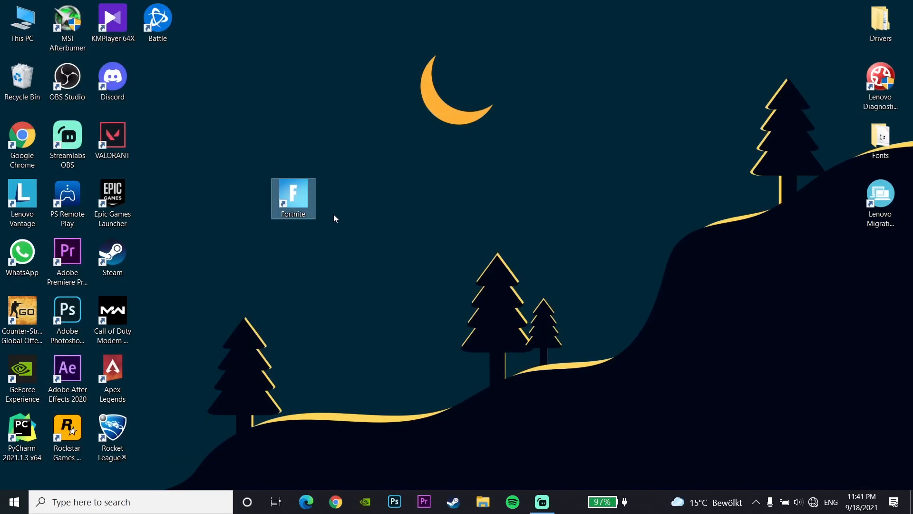
{"action": "mouse_move", "coordinate": [335, 215]}
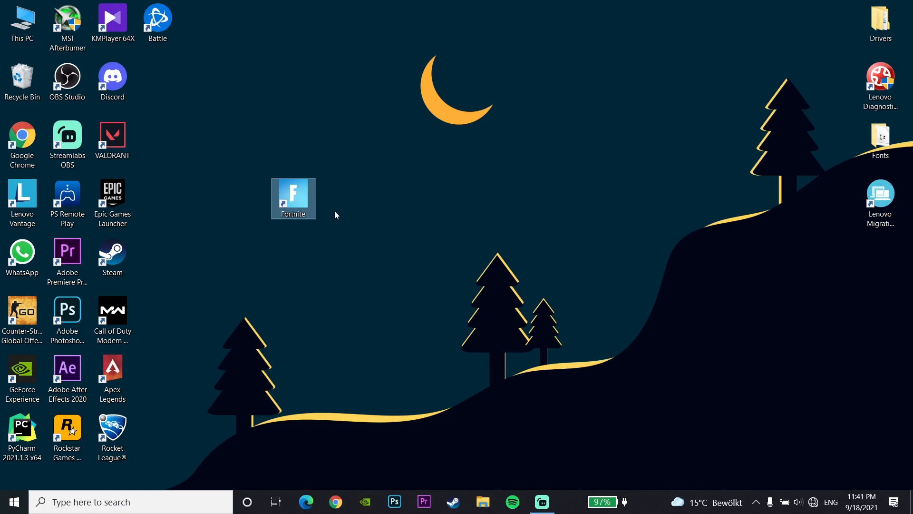
{"action": "mouse_move", "coordinate": [321, 223]}
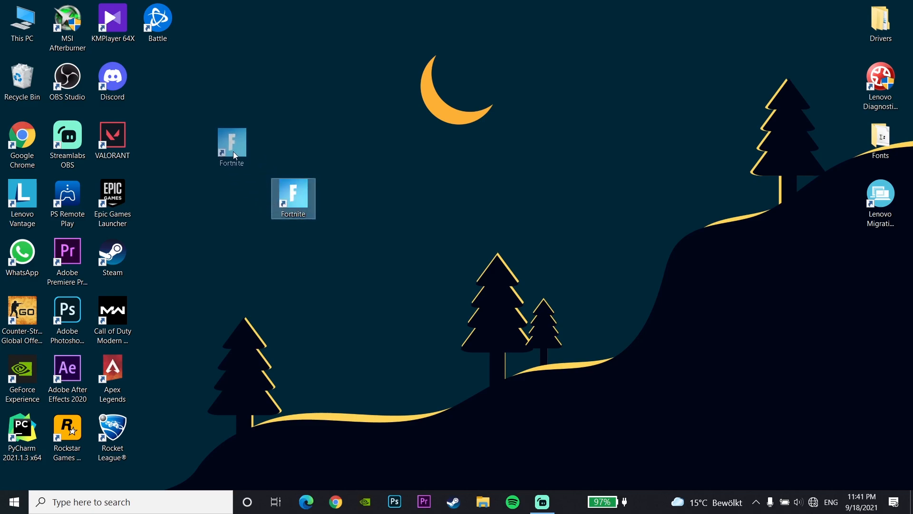
Drag the Fortnite shortcut into the top desktop row beside Discord
{"action": "left_click_drag", "start_coordinate": [294, 198], "coordinate": [156, 82]}
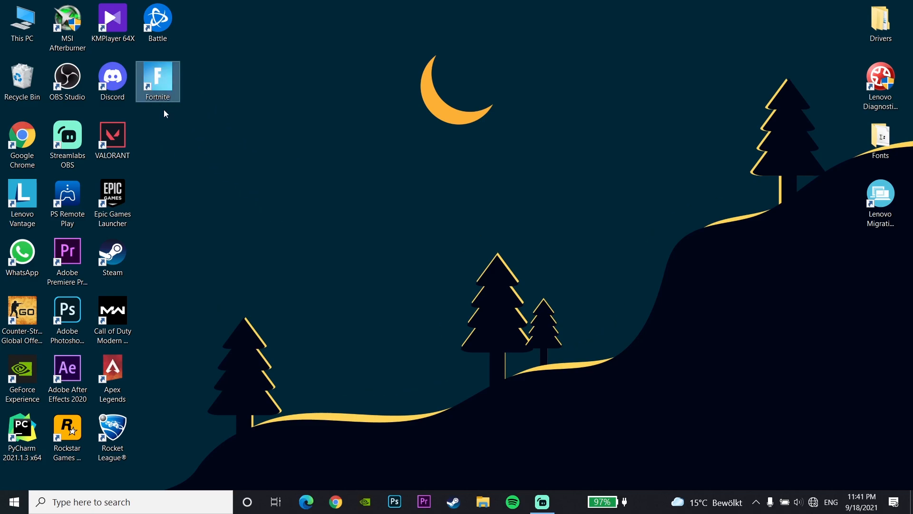